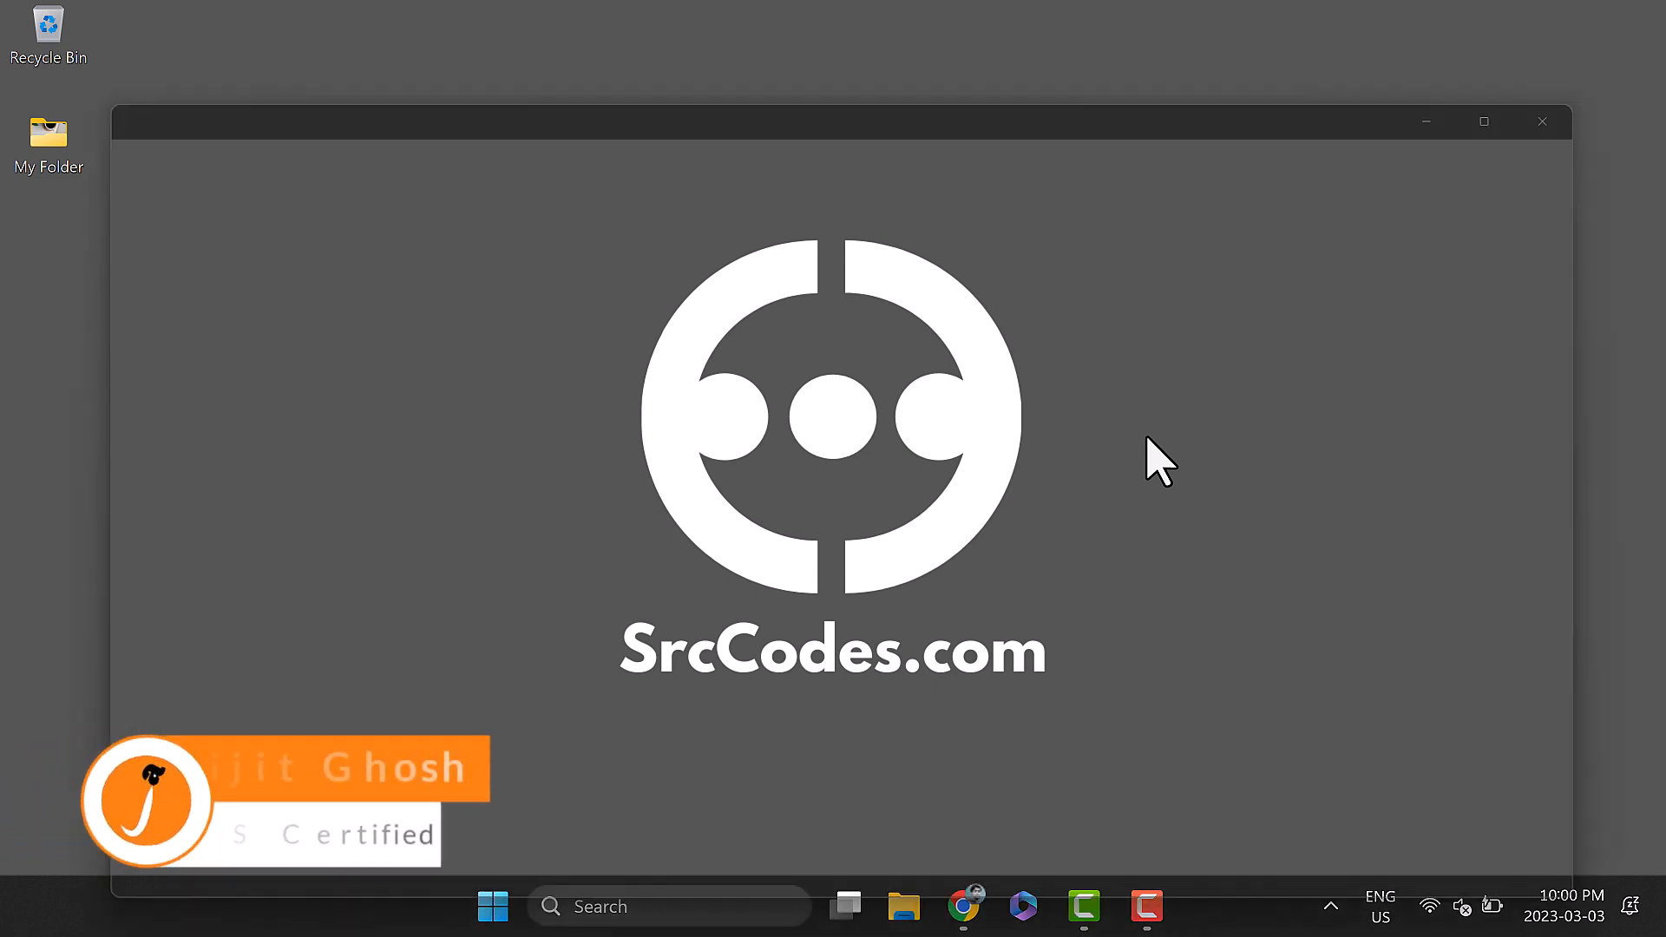
Launch Windows Terminal with the Ubuntu WSL profile at the home prompt.
{"action": "left_click", "coordinate": [1176, 906]}
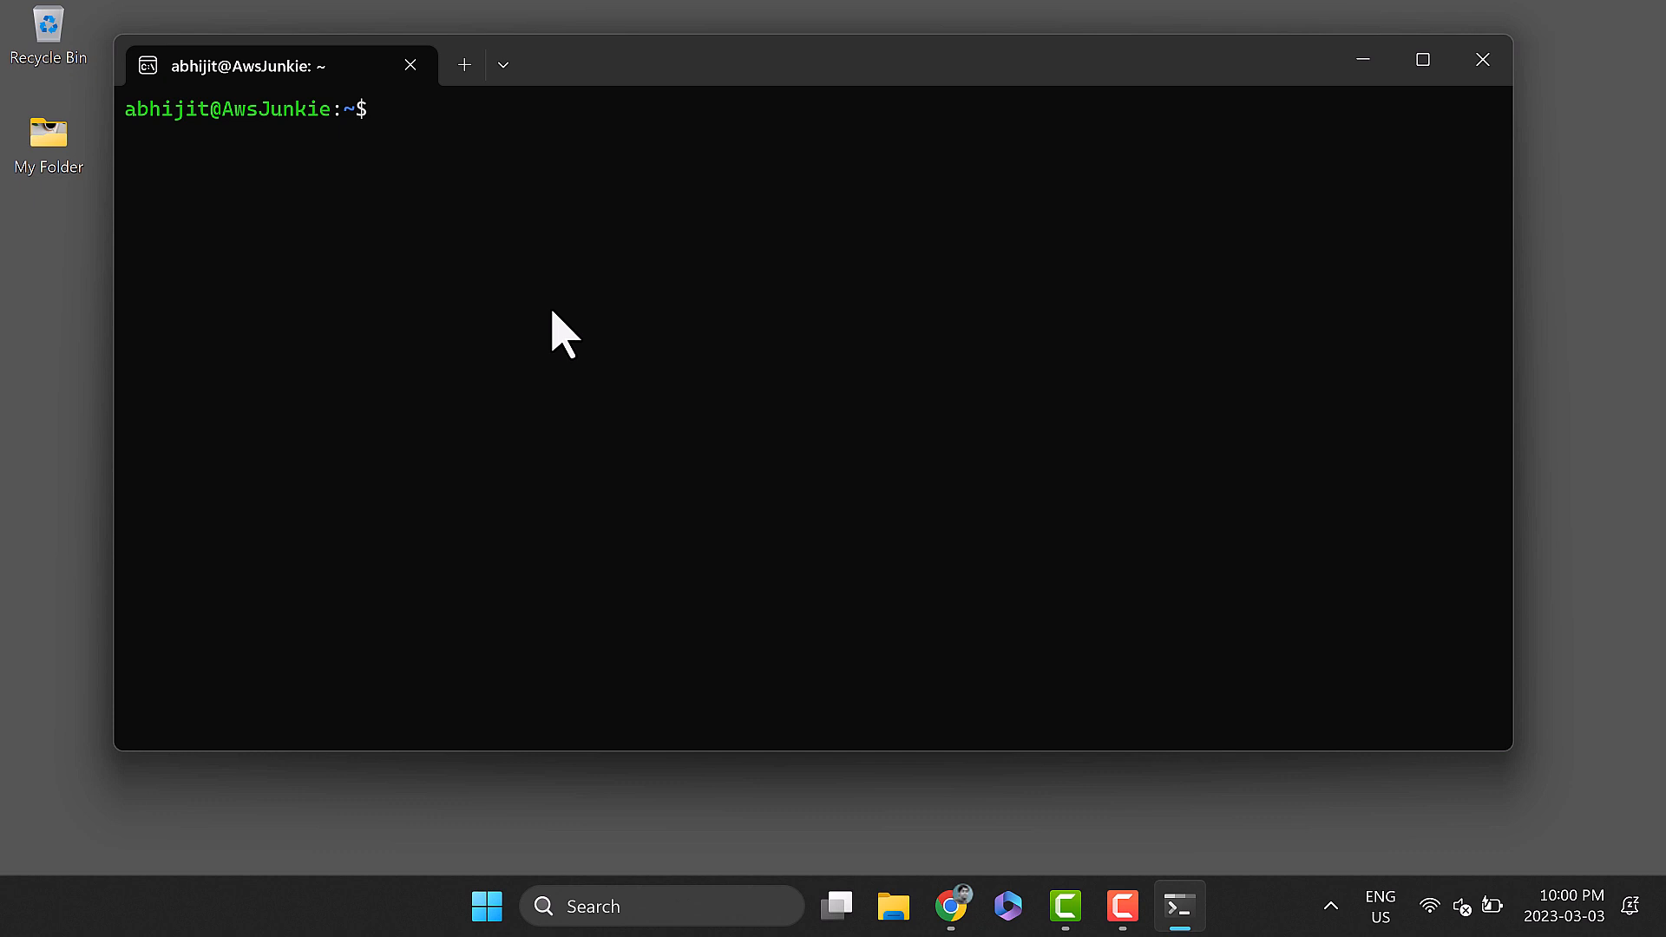
{"action": "type", "text": "aws --version"}
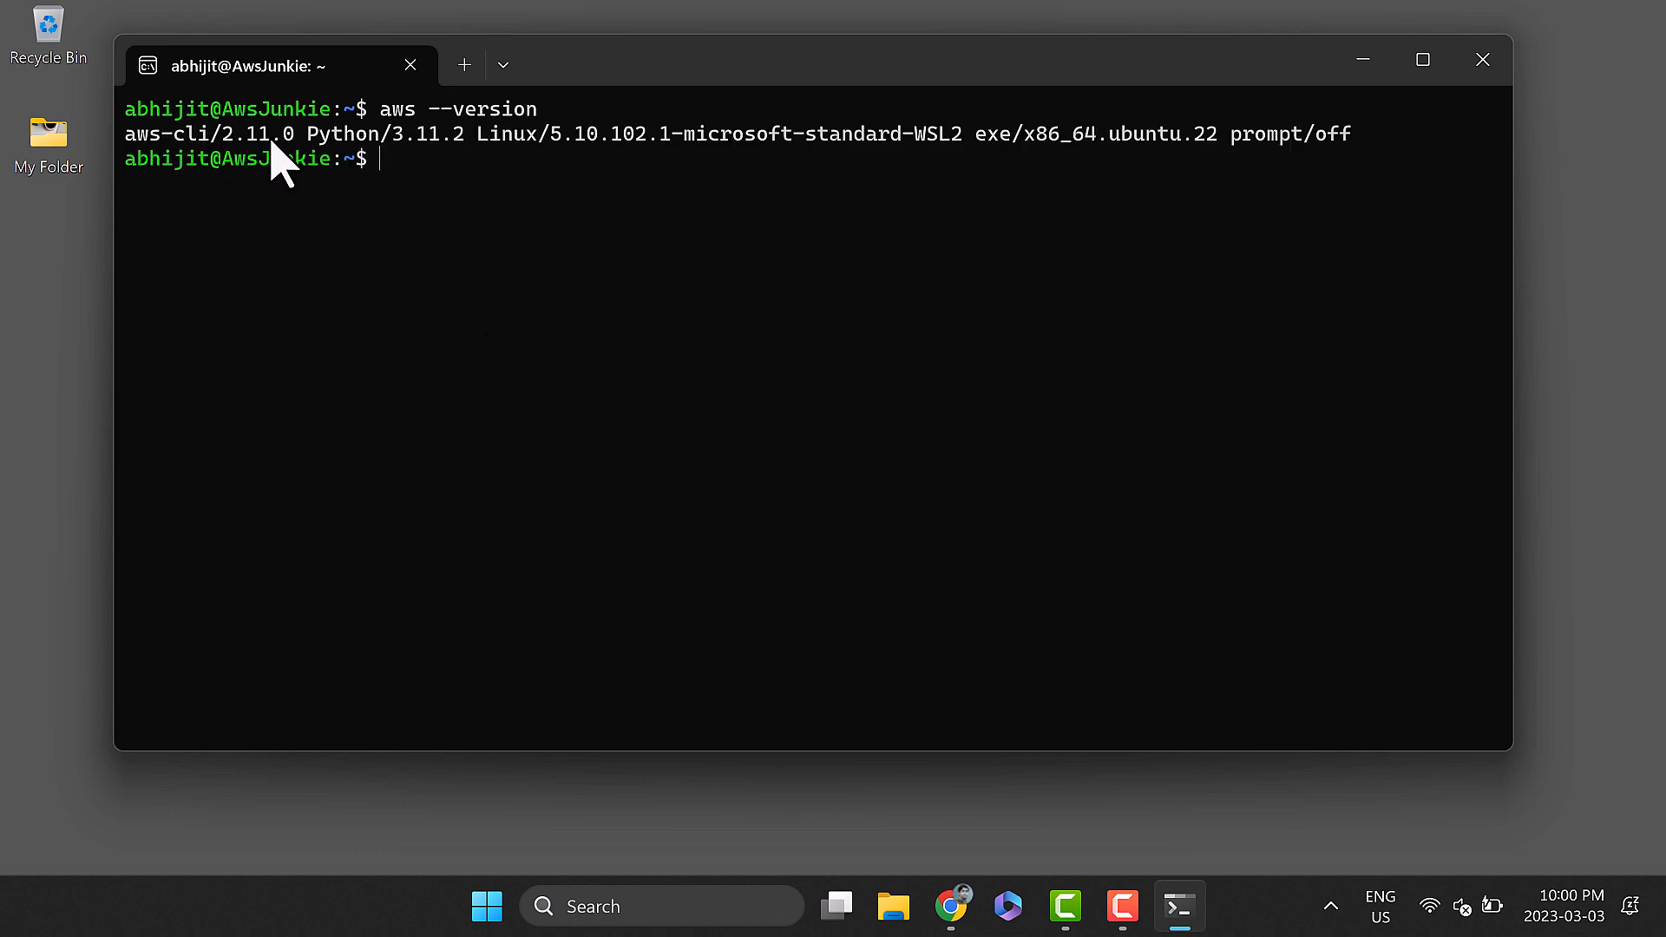
{"action": "mouse_move", "coordinate": [500, 189]}
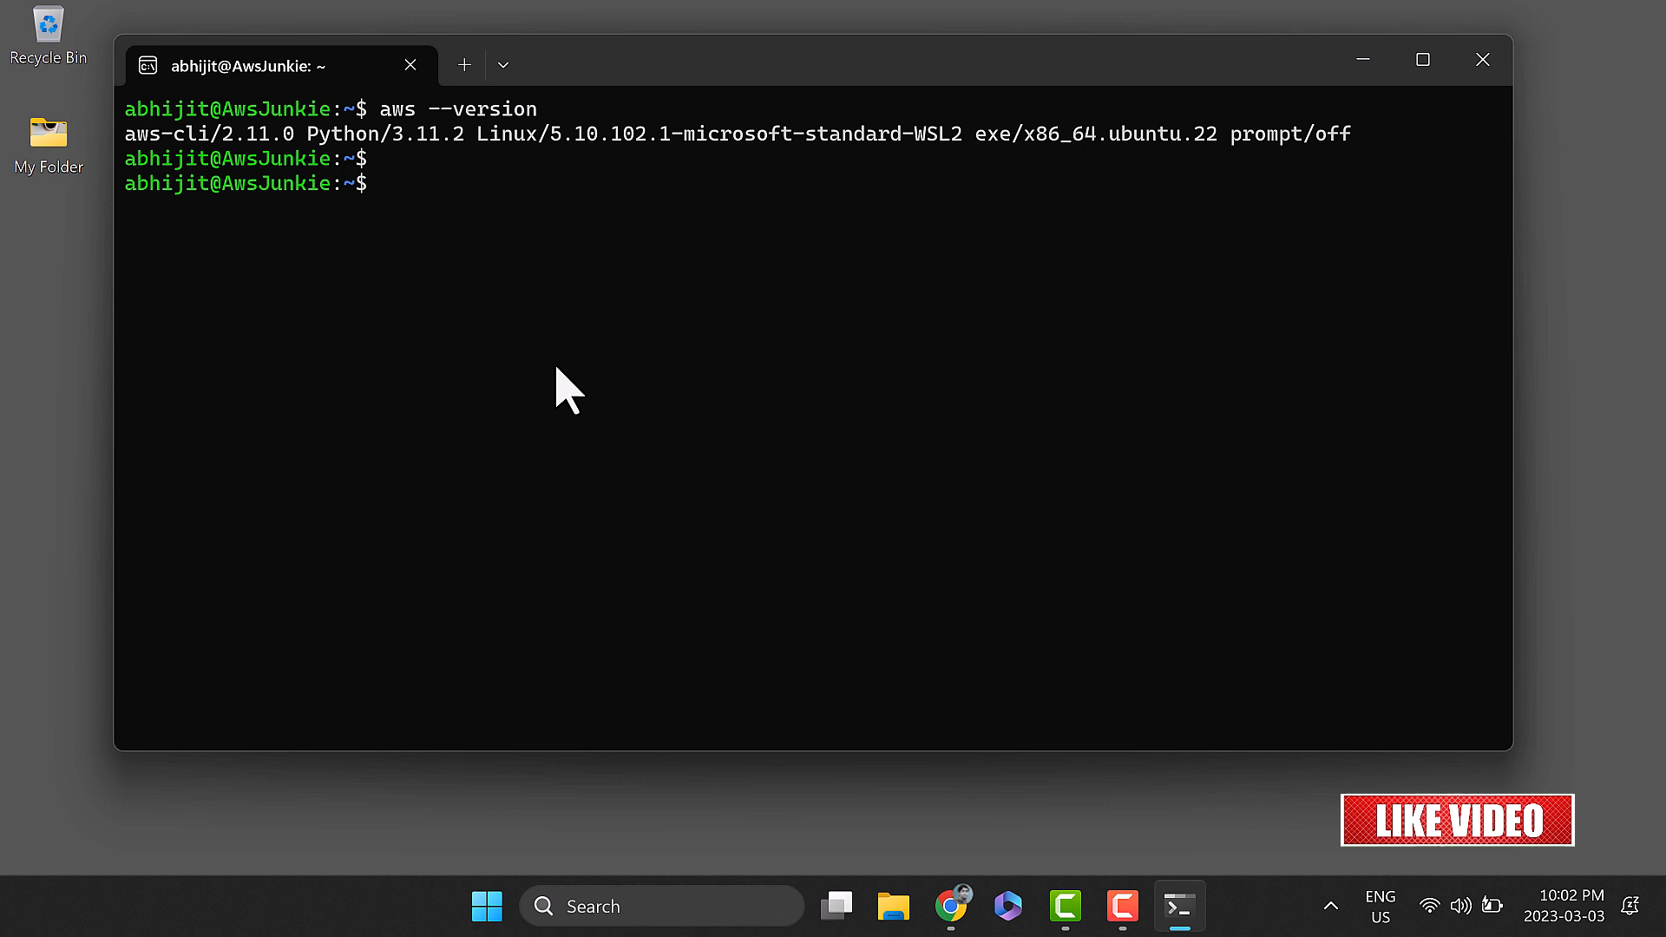
{"action": "type", "text": "unzip"}
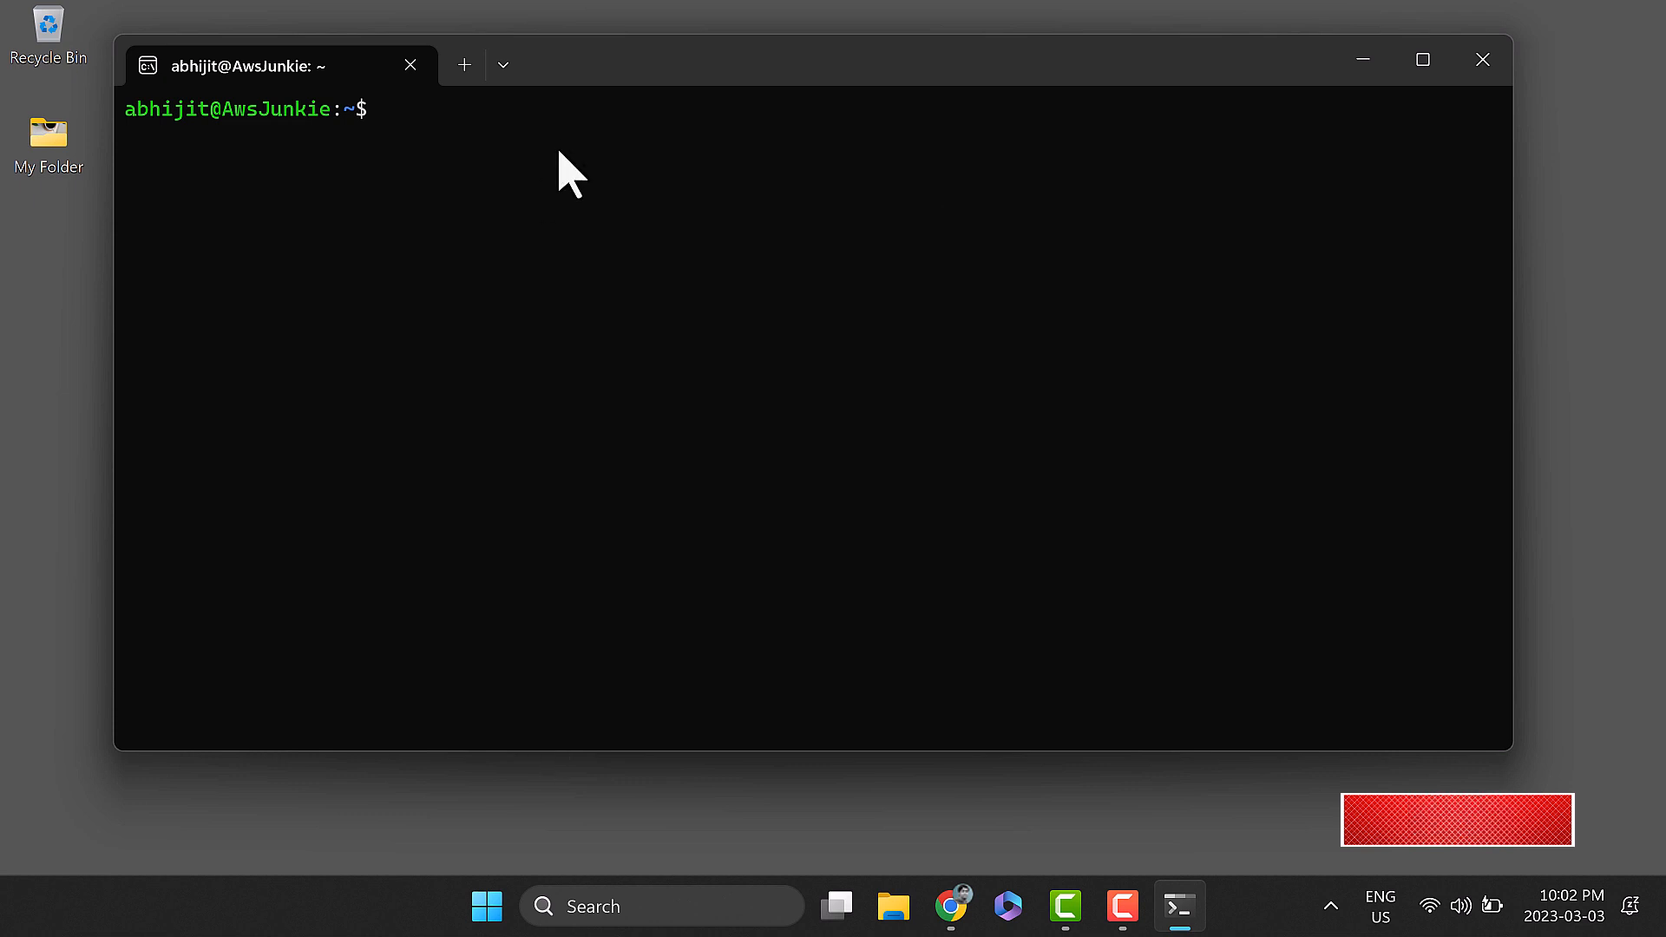
Download aws-sam-cli-linux-x86_64.zip with curl -L from the latest GitHub release and list it with ls -l.
{"action": "type", "text": "curl -L \"https://github.com/aws/aws-sam-cli/releases/latest/download/aws-sam-cli-linux-x86_64.zip\" -o \"aws-sam-cli-linux-x86_64.zip\""}
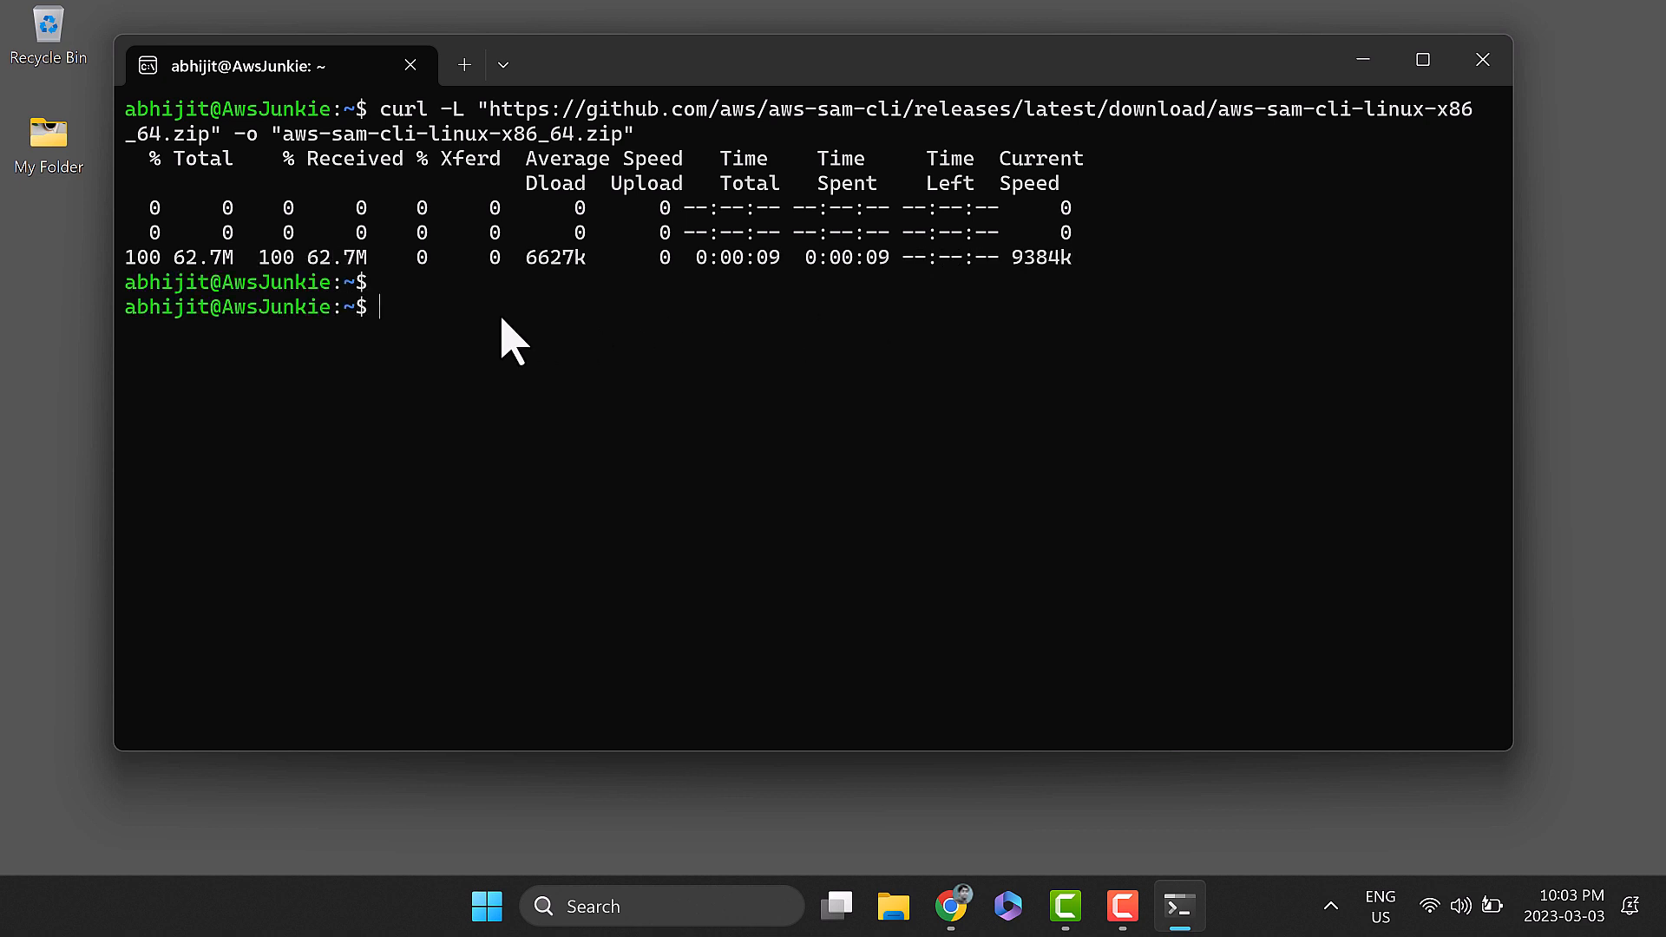
{"action": "type", "text": "ls -"}
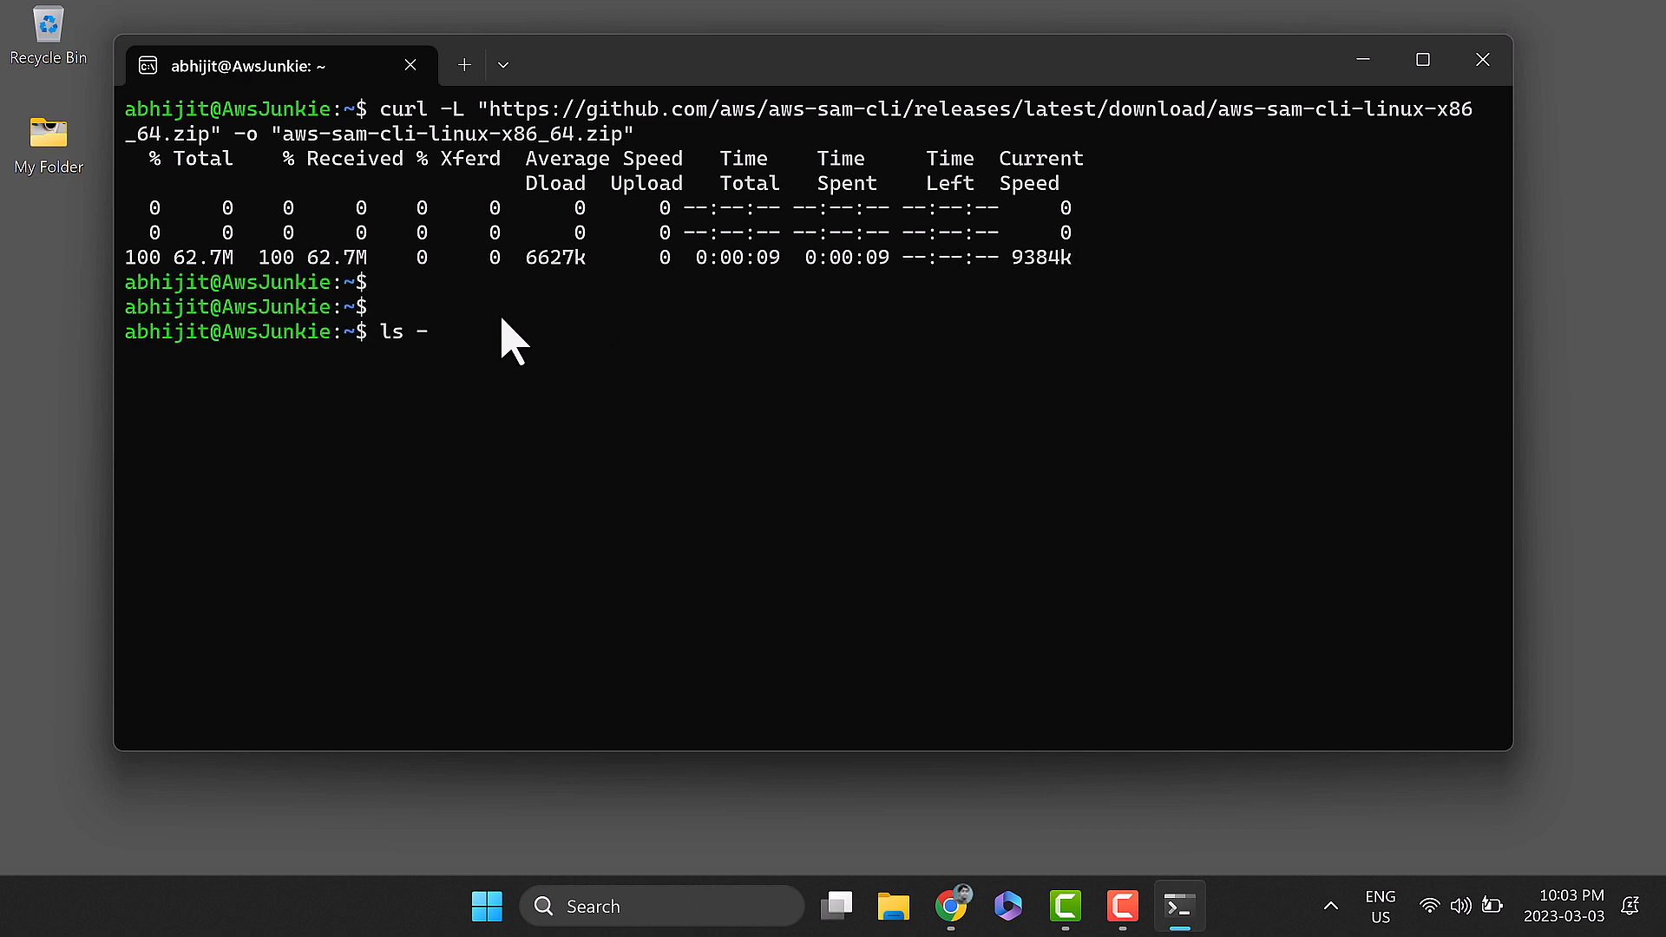
{"action": "key", "text": "Return"}
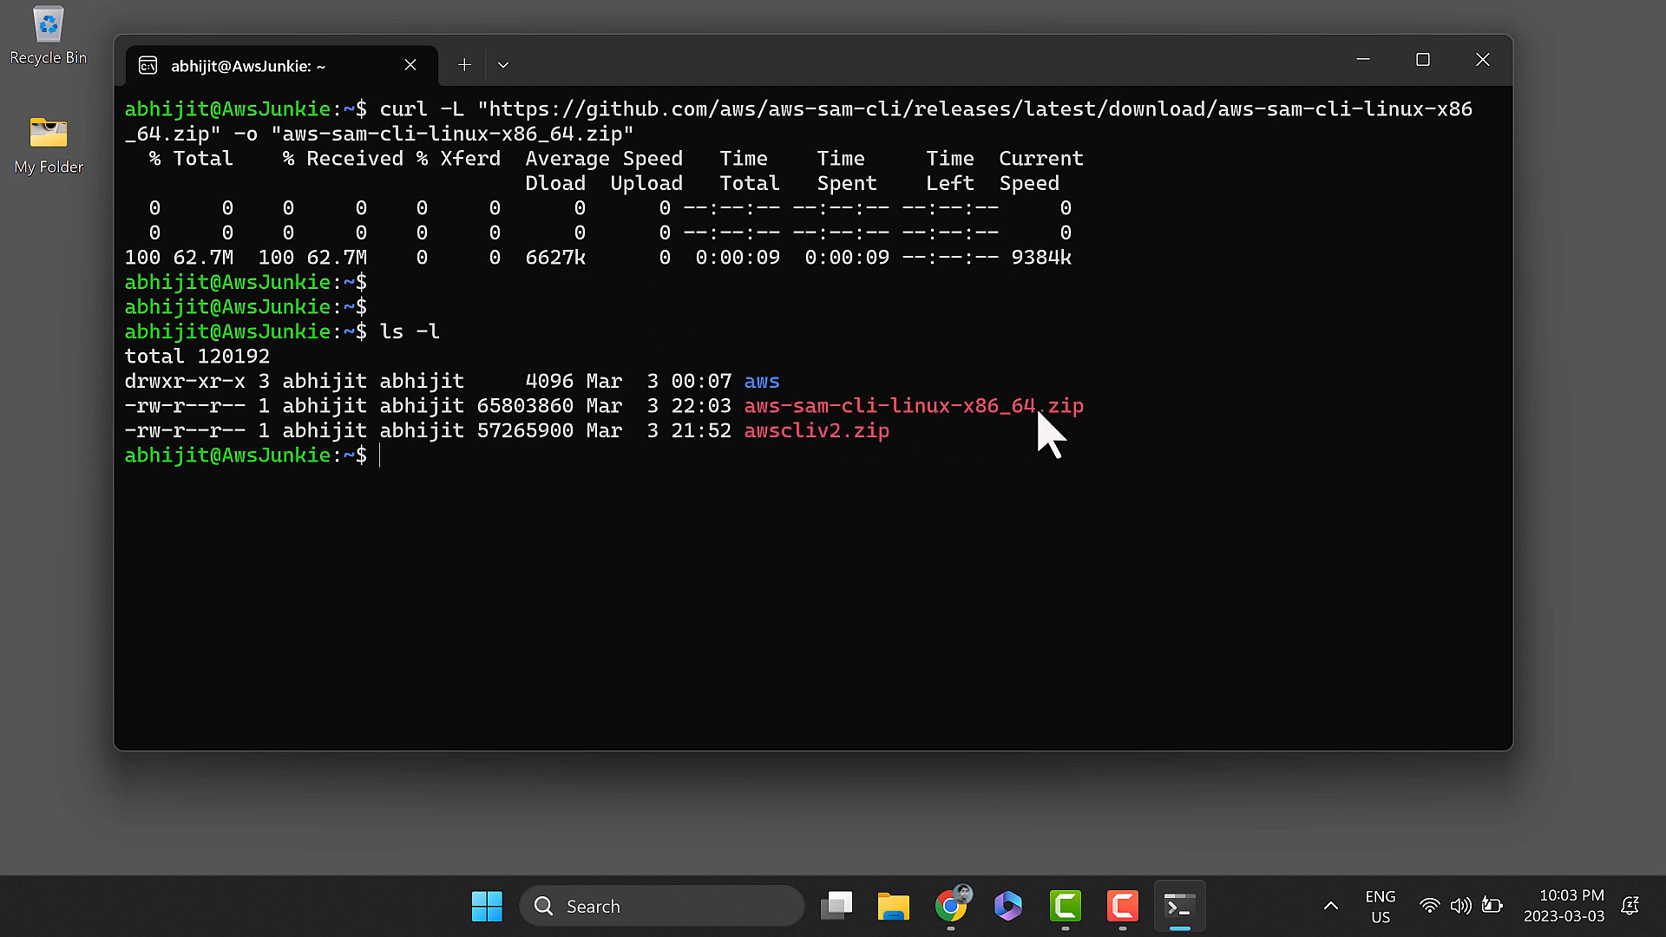
{"action": "type", "text": "unzip a"}
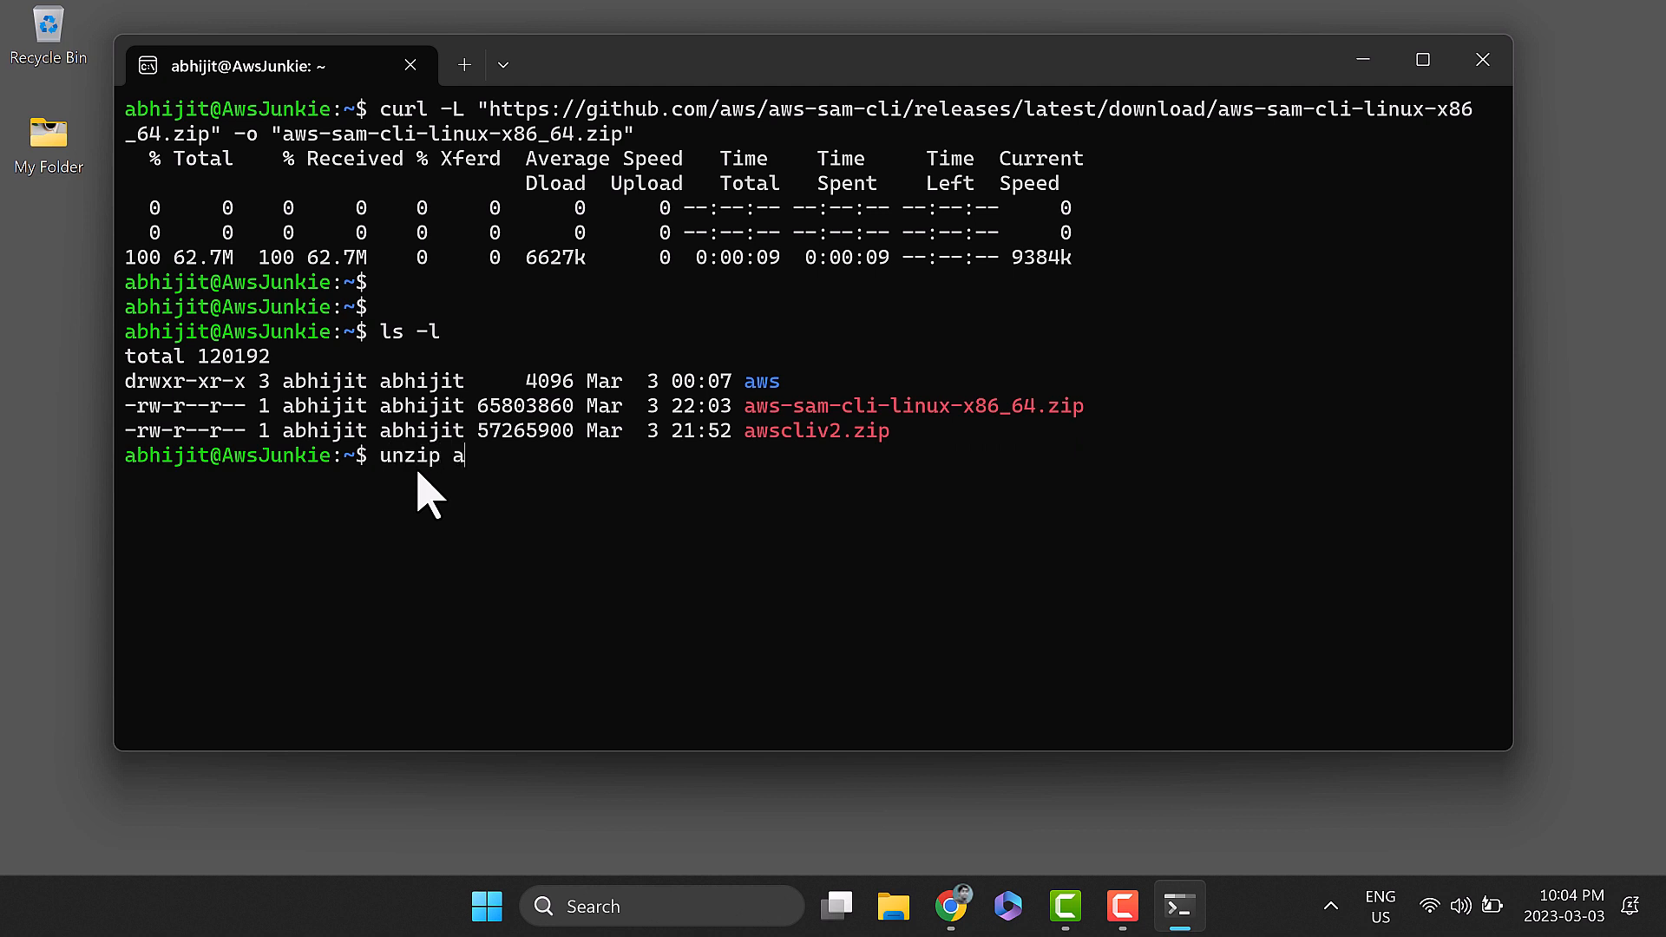
Unzip aws-sam-cli-linux-x86_64.zip into a sam-installation folder and confirm it with ls -l.
{"action": "type", "text": "ws-sam-cli-linux-x86_64.zip"}
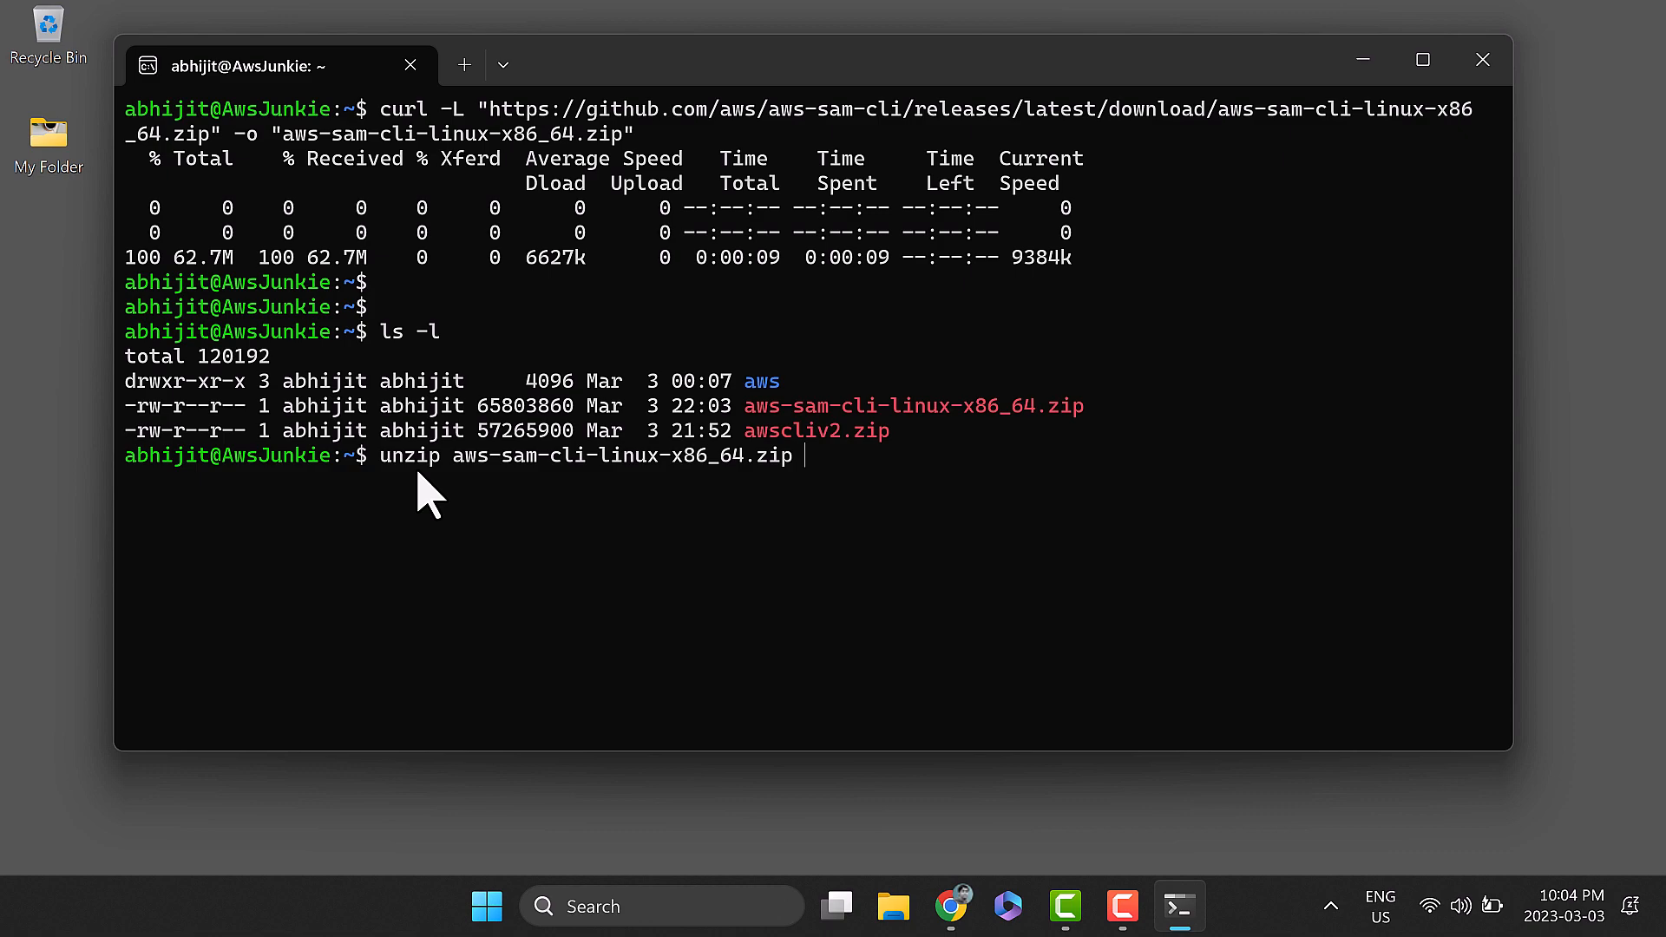
{"action": "type", "text": "-d sam-"}
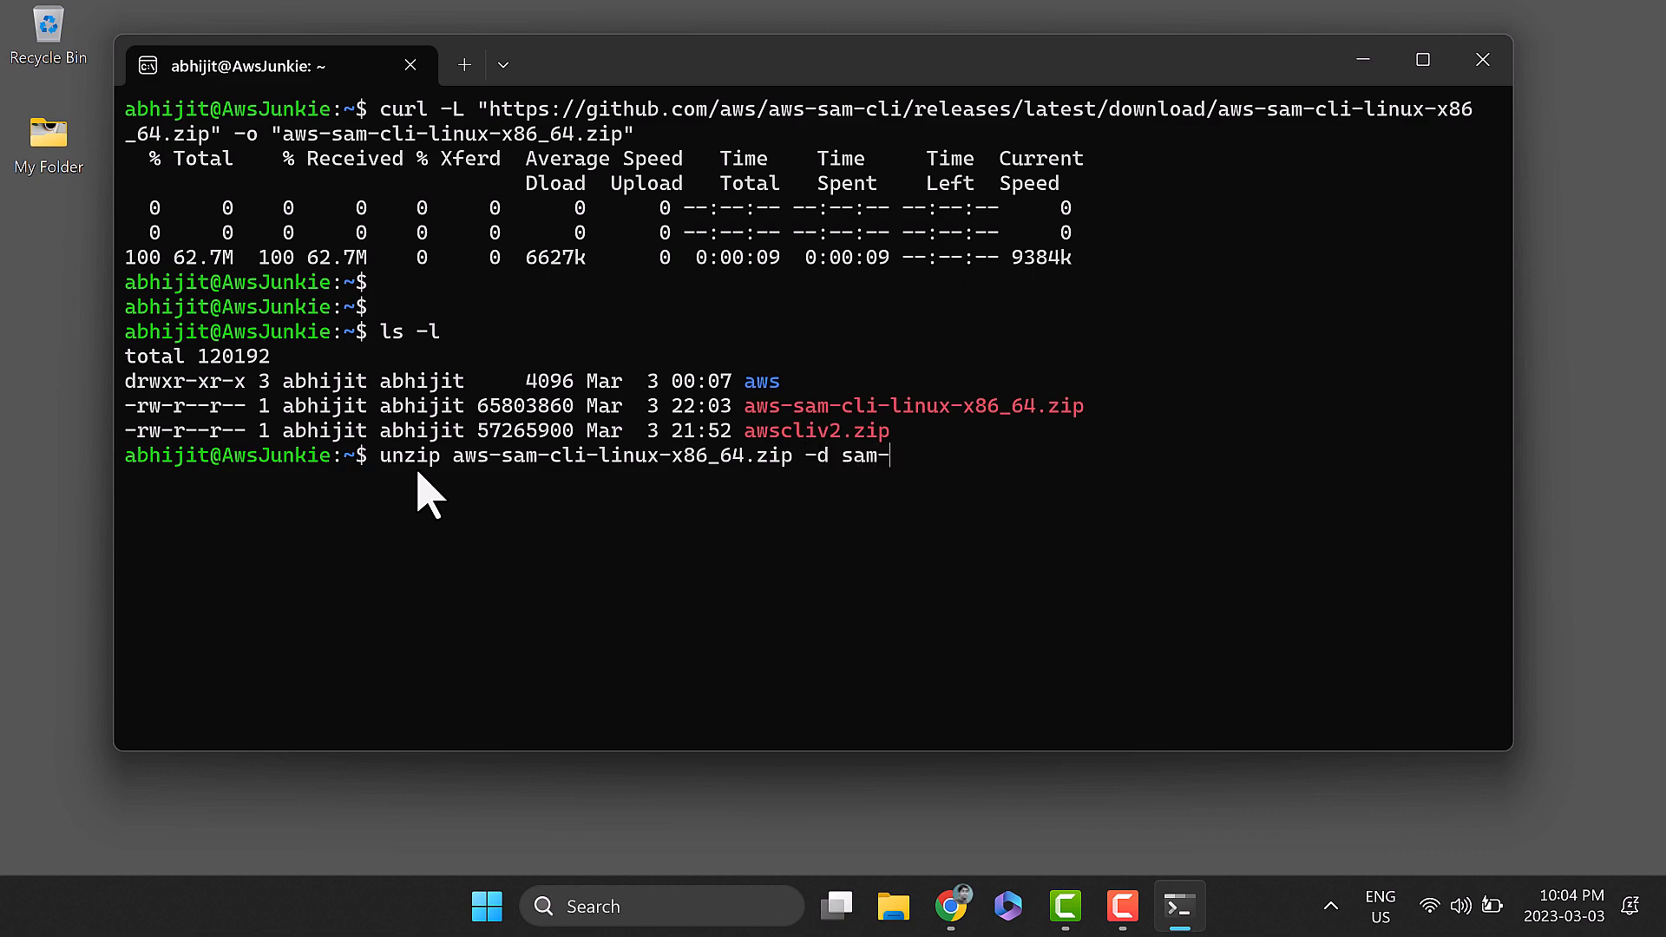
{"action": "type", "text": "installation"}
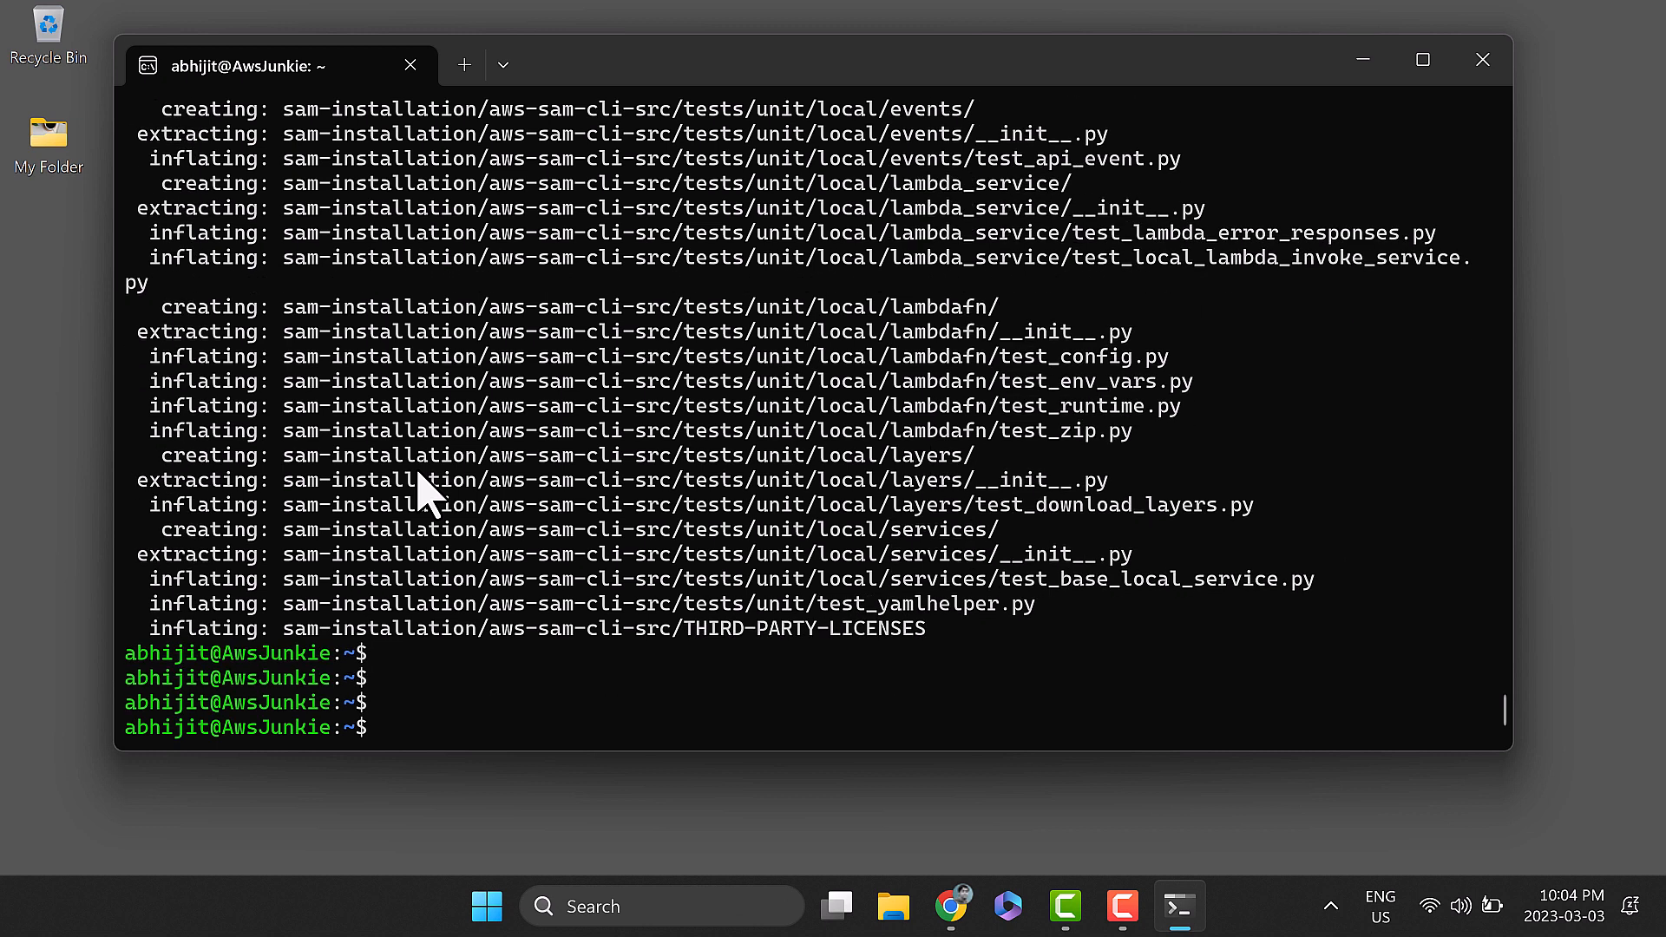
{"action": "type", "text": "ls -l"}
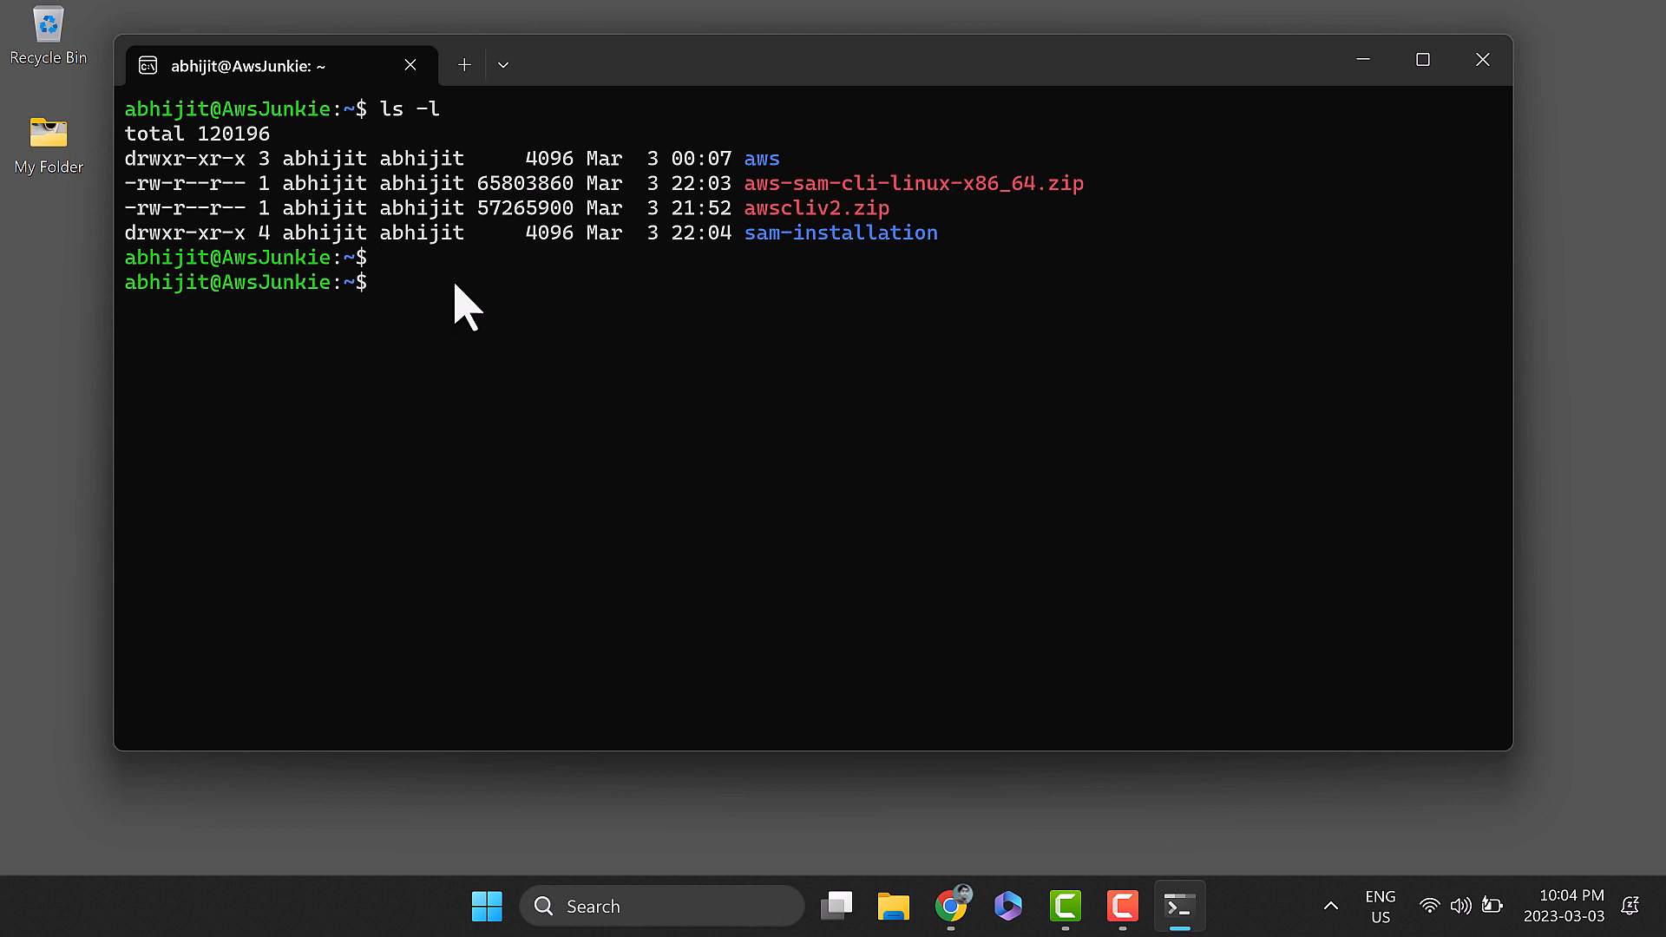
{"action": "type", "text": "sudo ."}
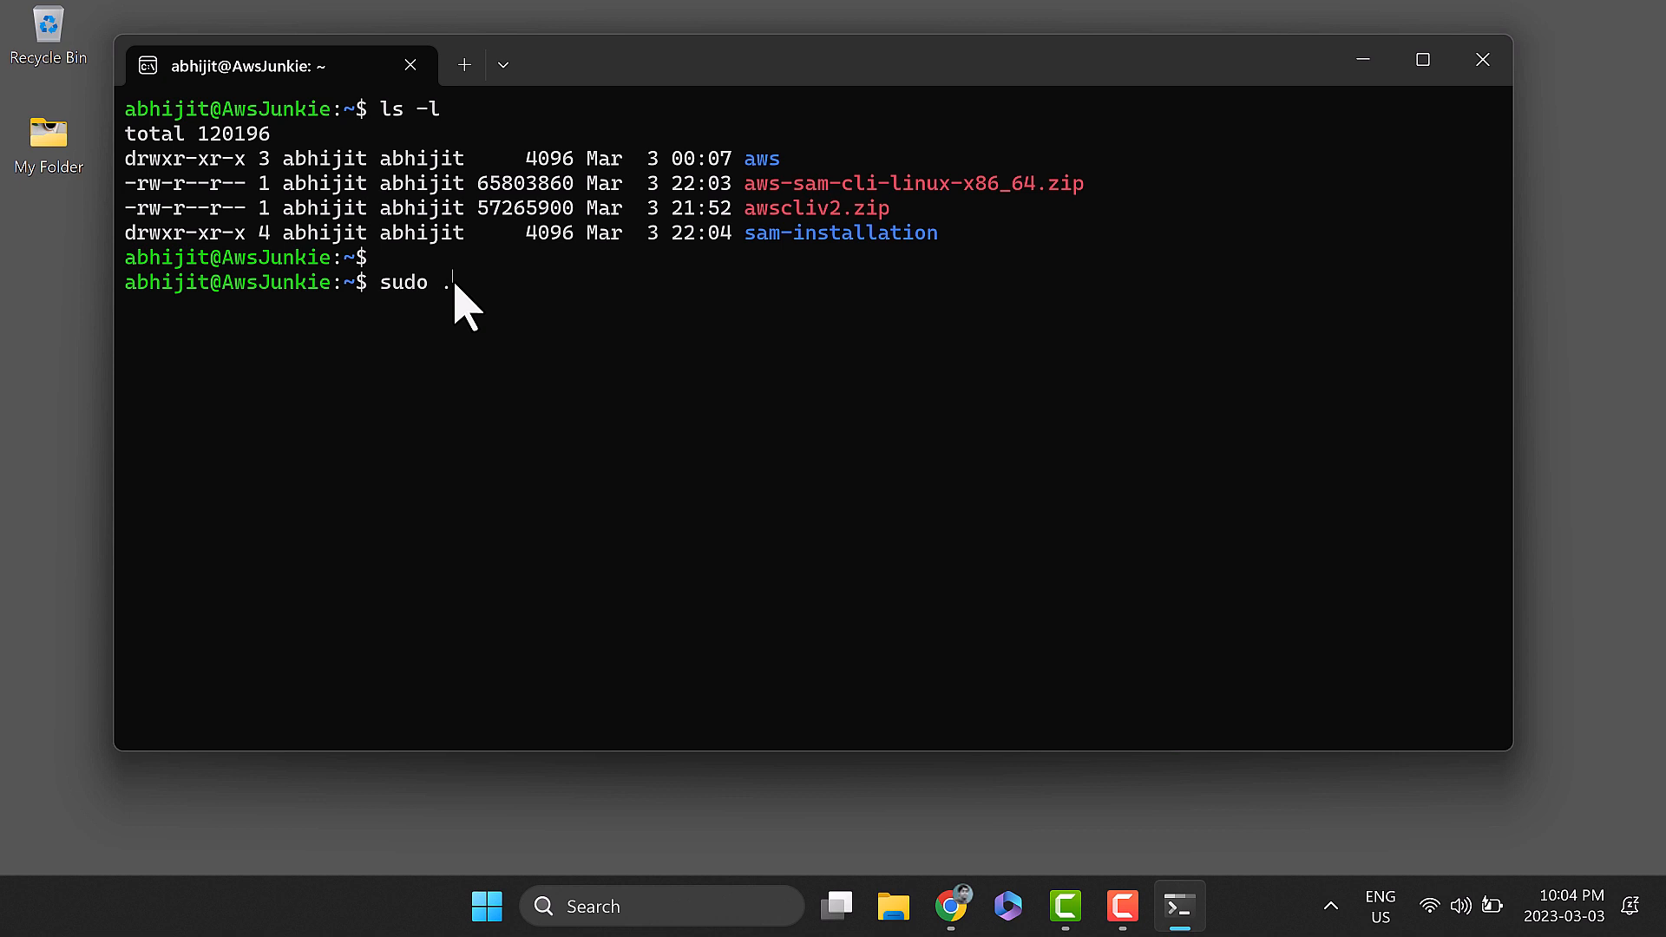
Run sudo ./sam-installation/install and begin a sam --version check.
{"action": "type", "text": "/sam-installation/install"}
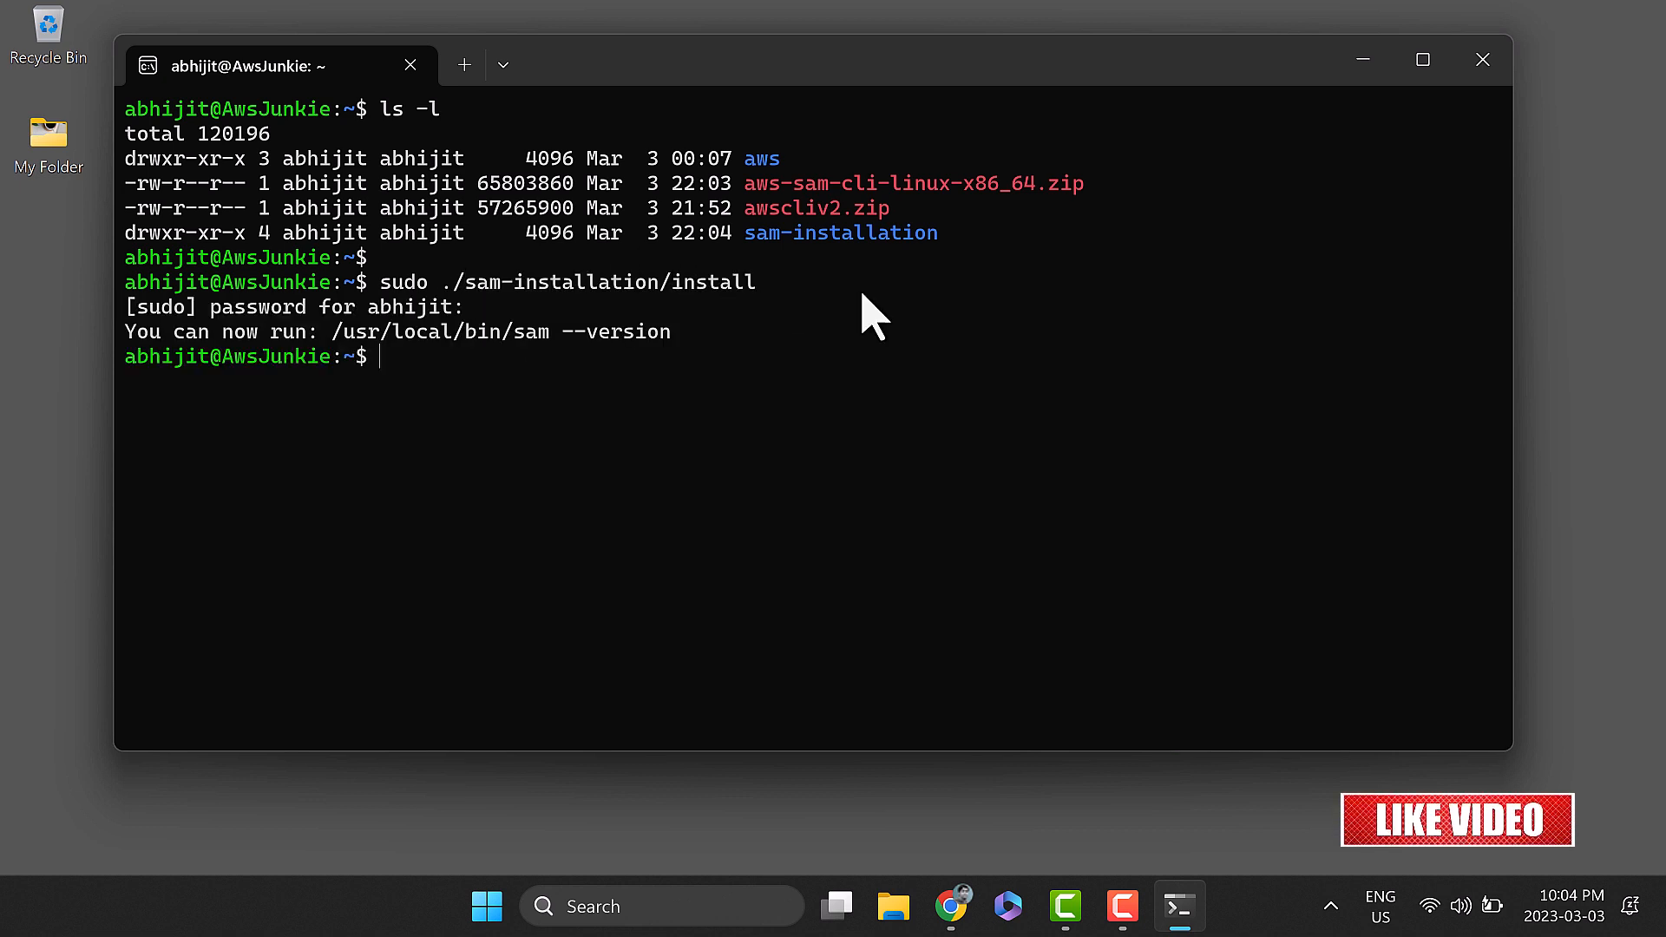
{"action": "mouse_move", "coordinate": [415, 351]}
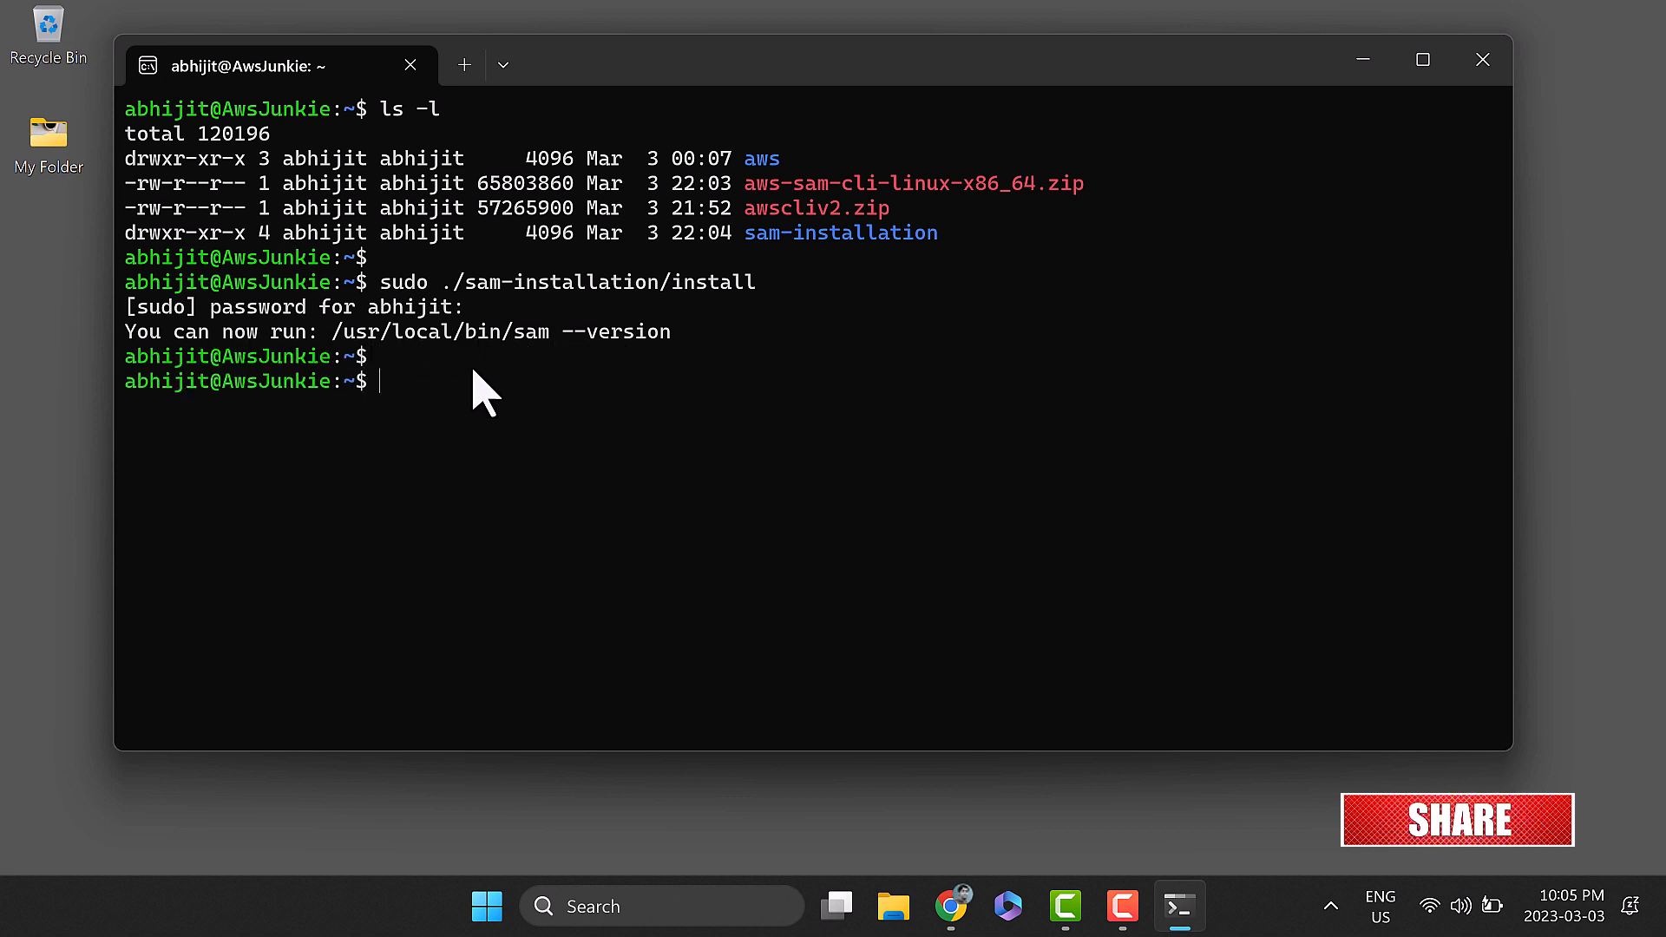
{"action": "type", "text": "sam"}
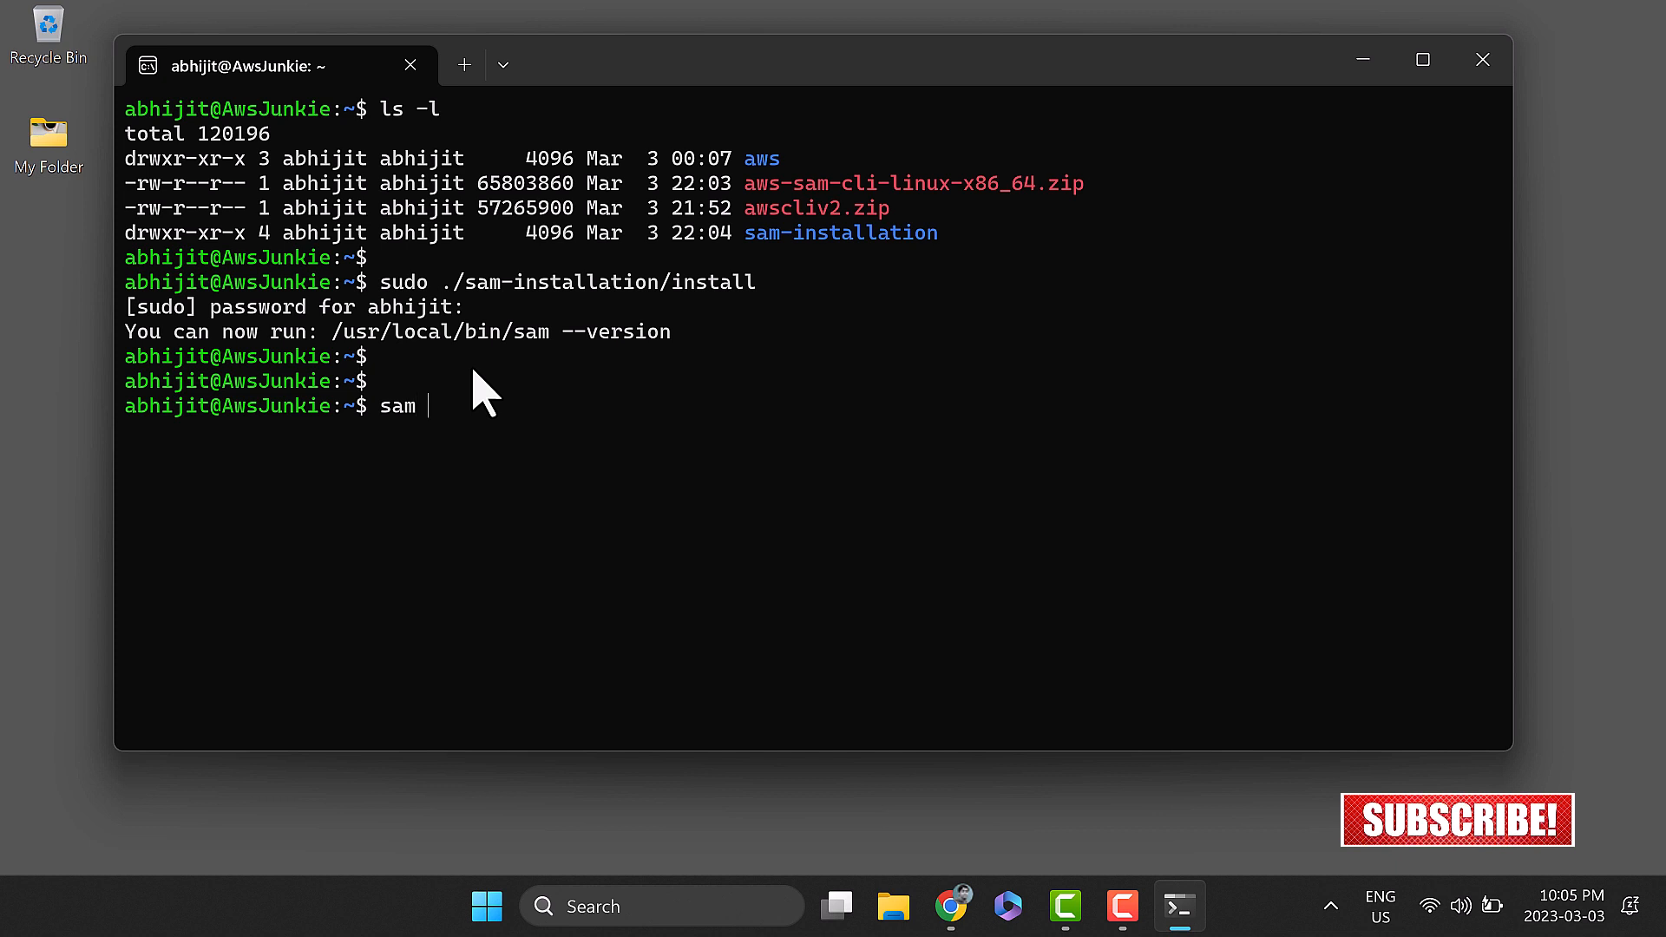
{"action": "type", "text": "--version"}
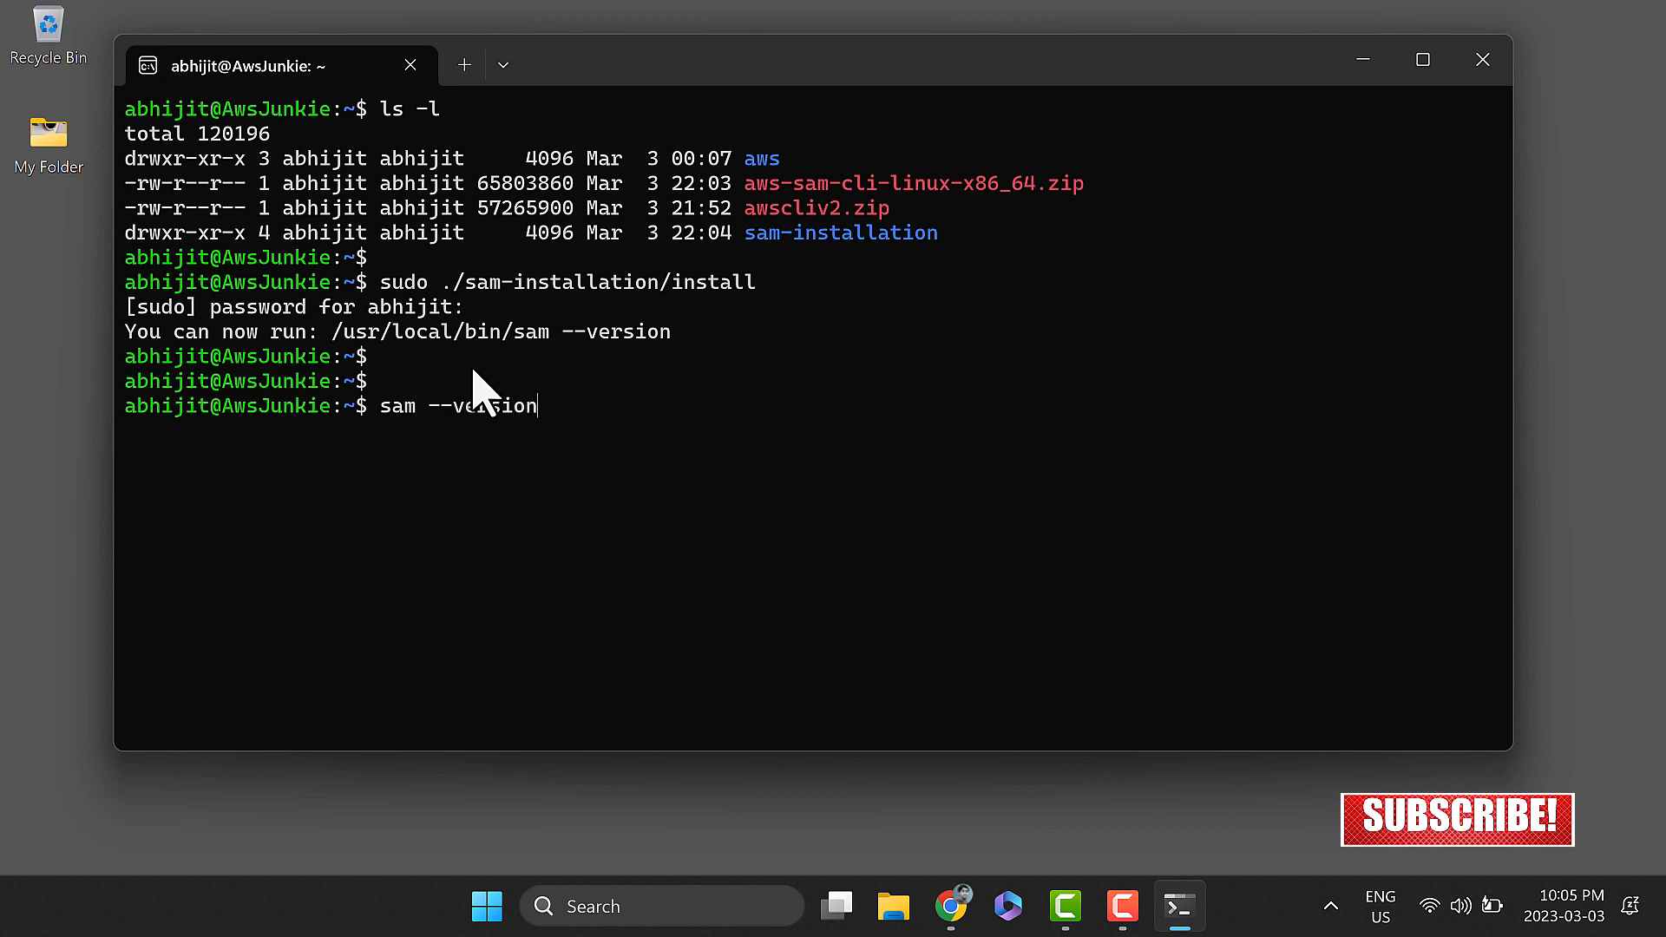